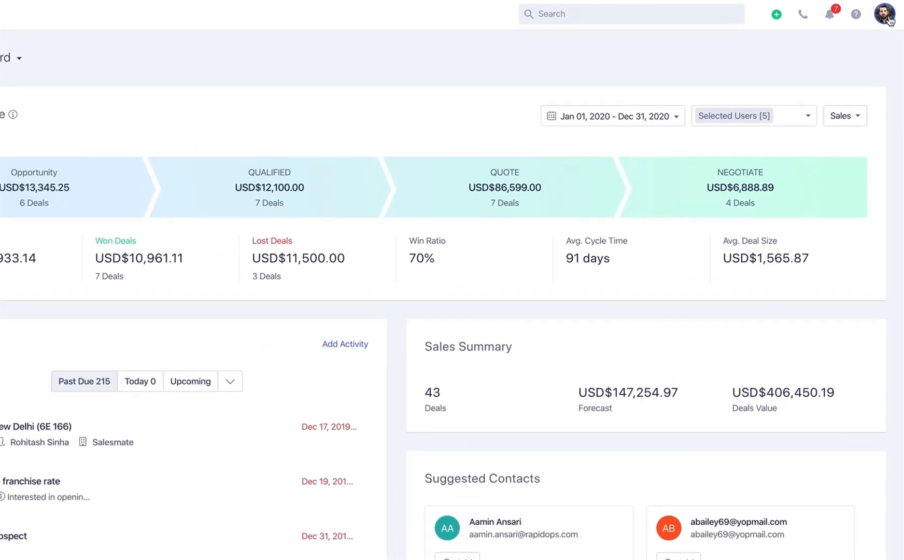
{"action": "mouse_move", "coordinate": [886, 13]}
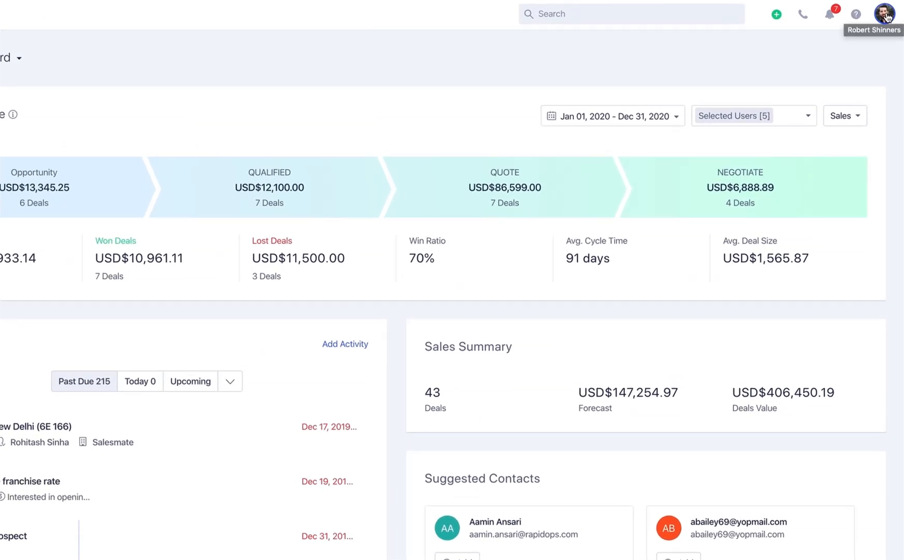
Reach Deal Pipeline under Setup > Customizations via the profile menu, then return to the Deals board.
{"action": "left_click", "coordinate": [885, 14]}
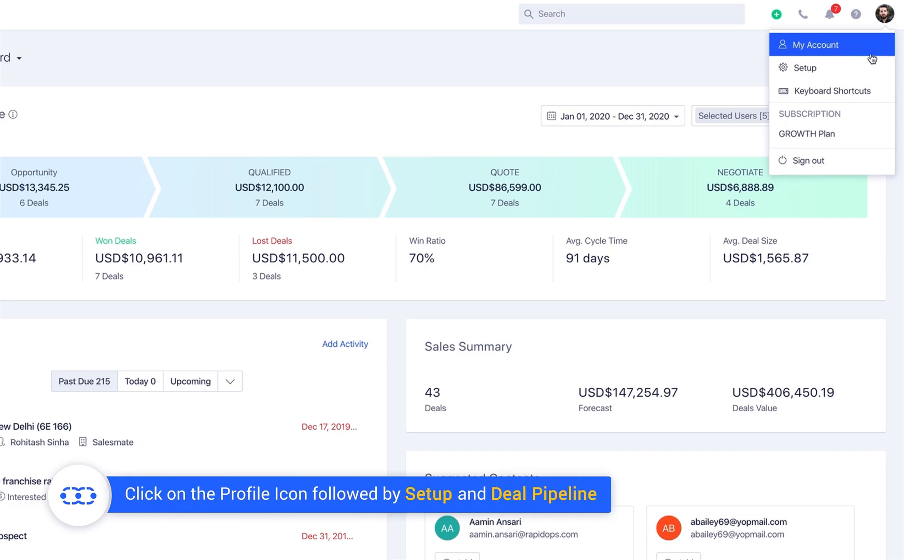
{"action": "left_click", "coordinate": [804, 67]}
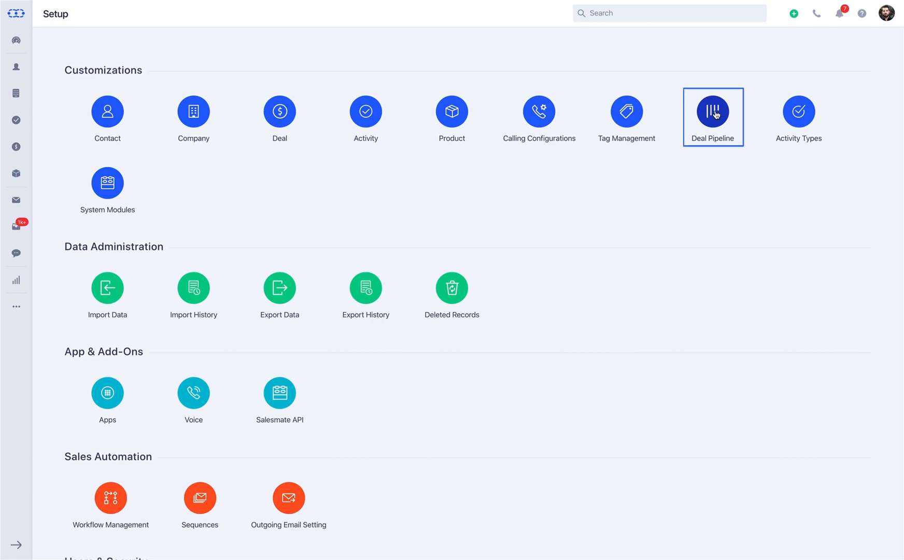
{"action": "left_click", "coordinate": [712, 112]}
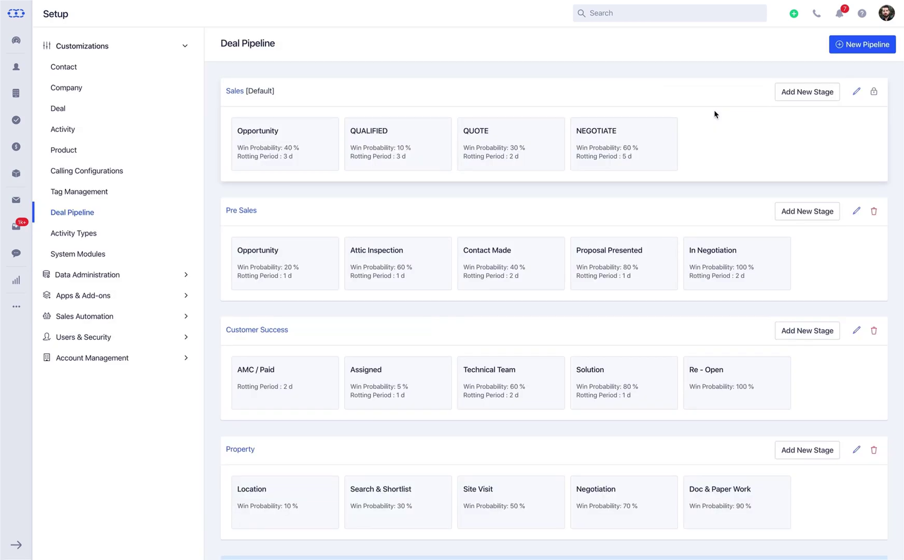
{"action": "left_click", "coordinate": [17, 146]}
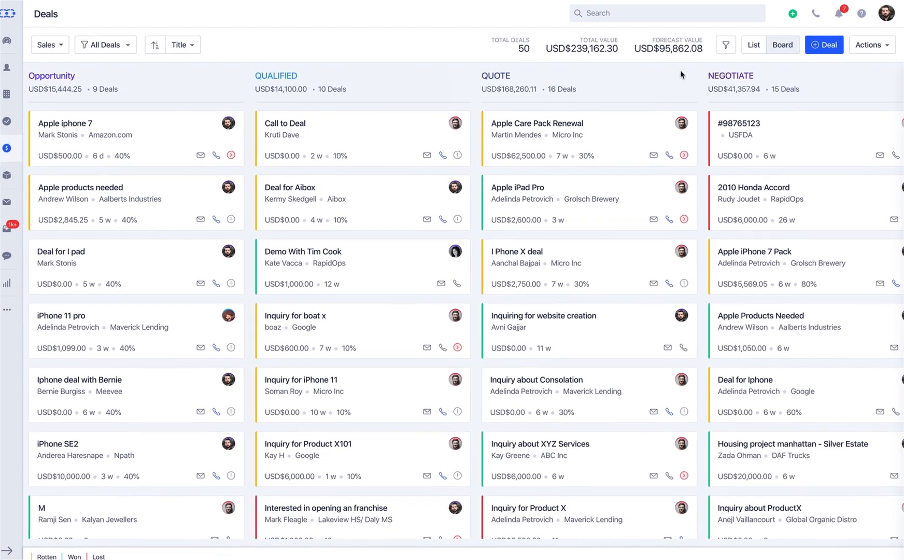
Choose Manage Pipeline from the Deals board's Actions menu.
{"action": "left_click", "coordinate": [870, 45]}
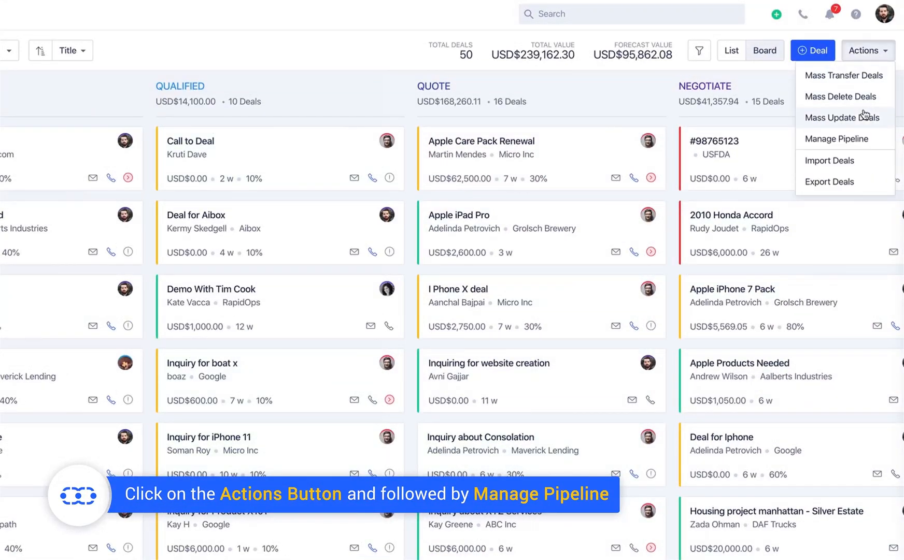
{"action": "left_click", "coordinate": [837, 138]}
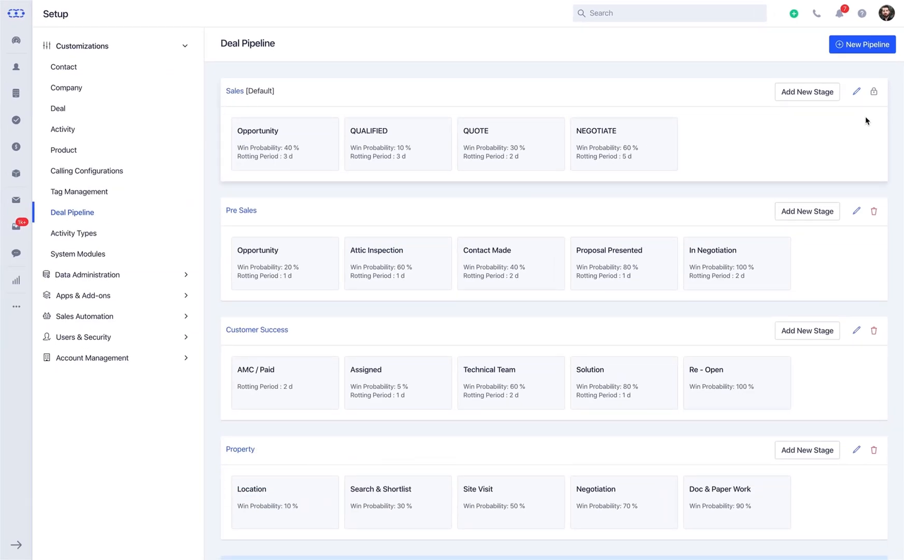
{"action": "left_click", "coordinate": [856, 91]}
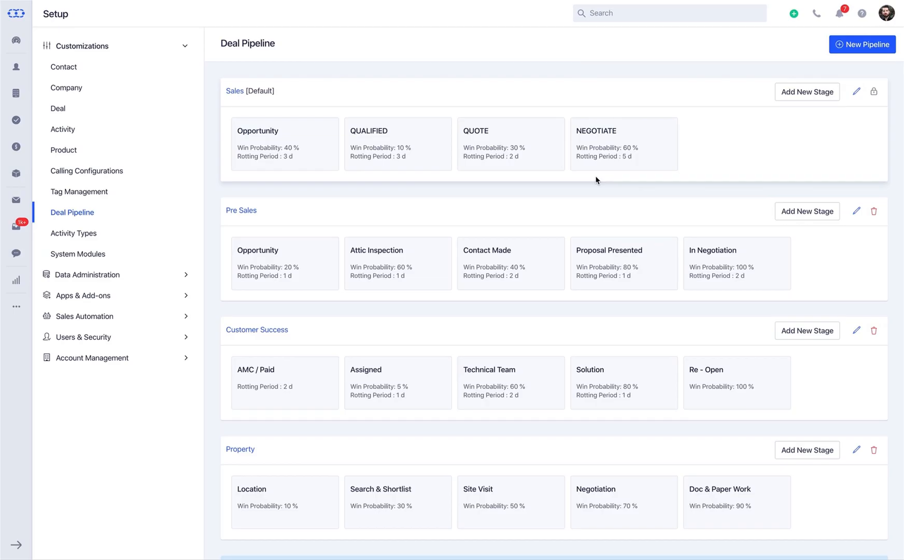
{"action": "left_click", "coordinate": [855, 91]}
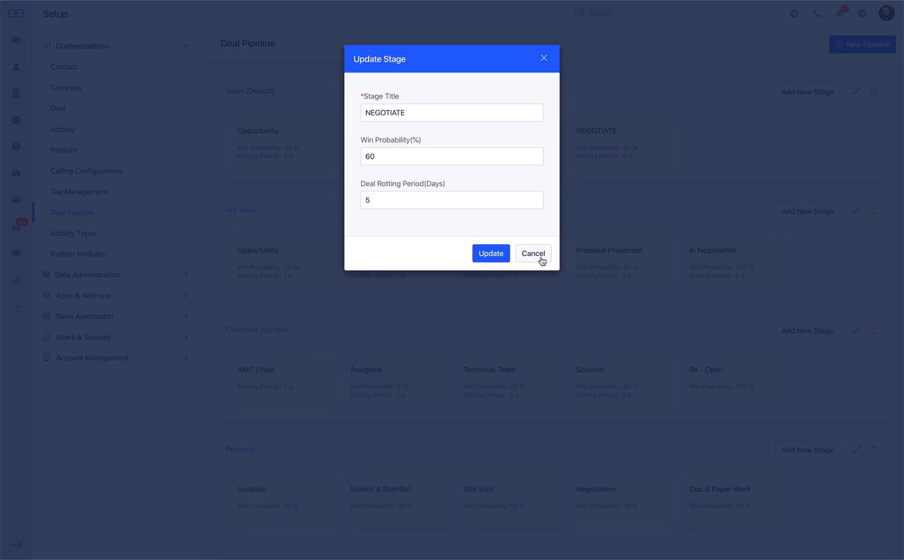
{"action": "left_click", "coordinate": [807, 91]}
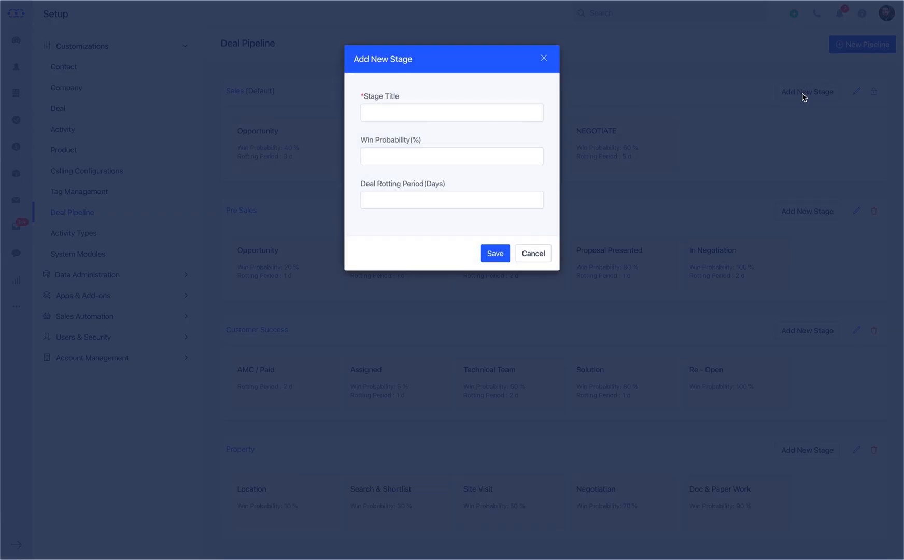
{"action": "left_click", "coordinate": [531, 253]}
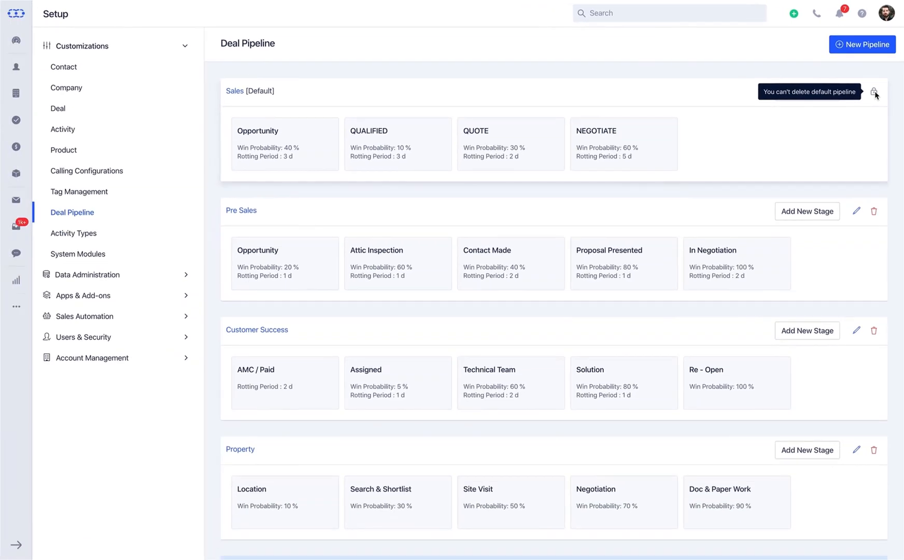
{"action": "mouse_move", "coordinate": [870, 130]}
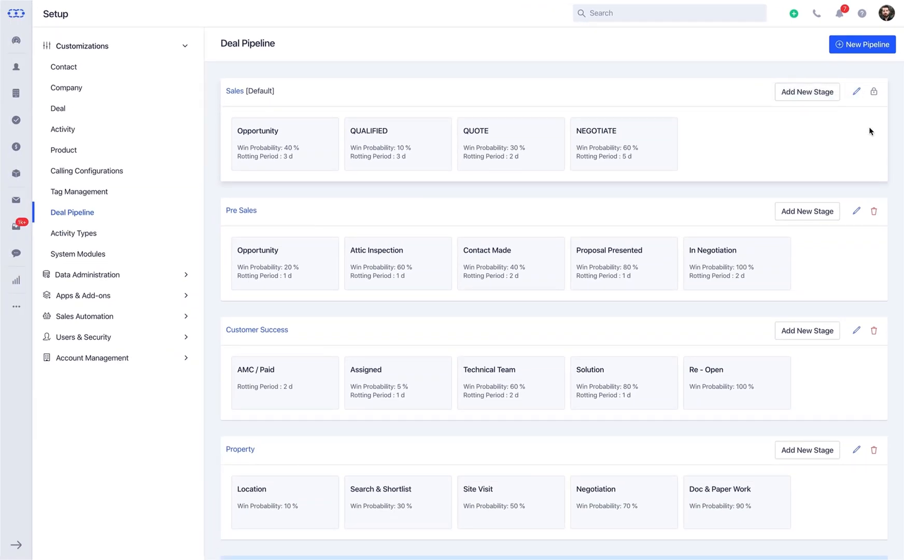
{"action": "mouse_move", "coordinate": [857, 92]}
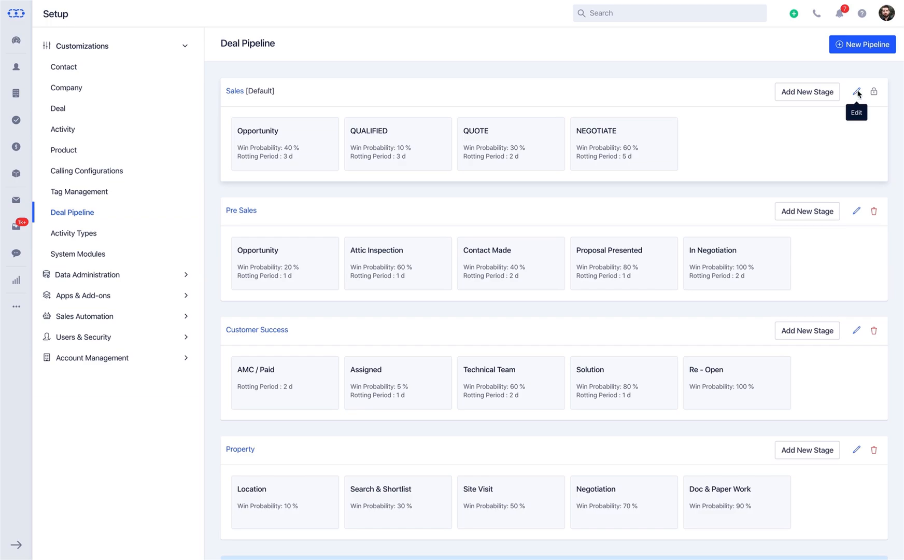
Rename the default Sales pipeline to Marketing and confirm the update.
{"action": "left_click", "coordinate": [856, 91]}
{"action": "type", "text": "Marketing"}
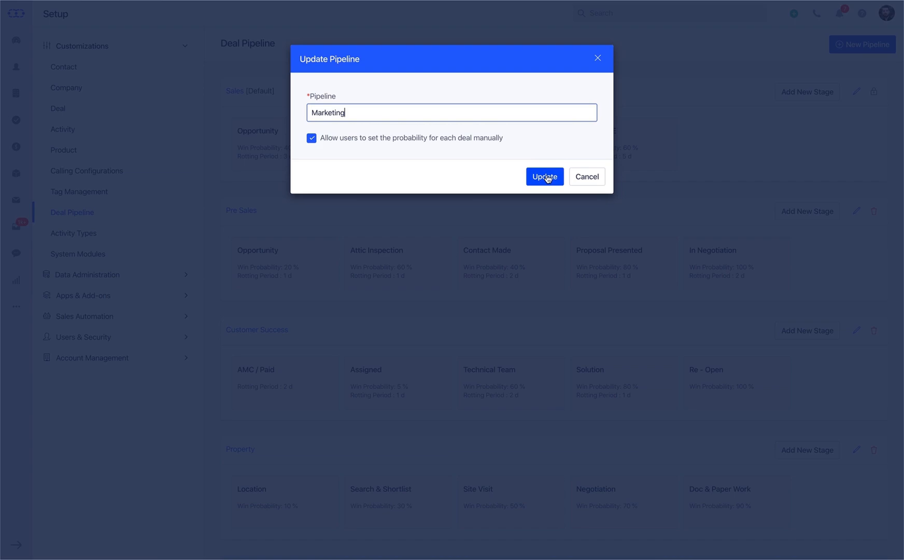
{"action": "left_click", "coordinate": [543, 176]}
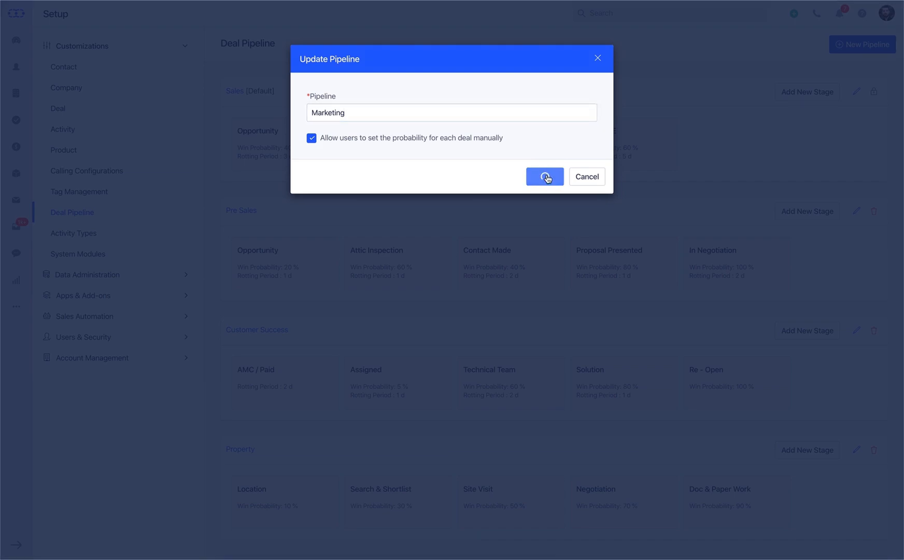
{"action": "left_click", "coordinate": [543, 176]}
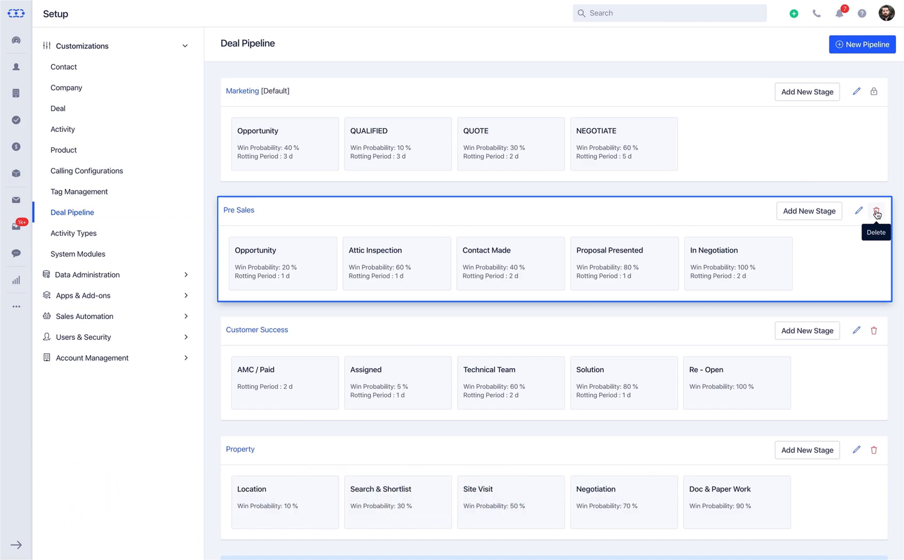
{"action": "mouse_move", "coordinate": [737, 263]}
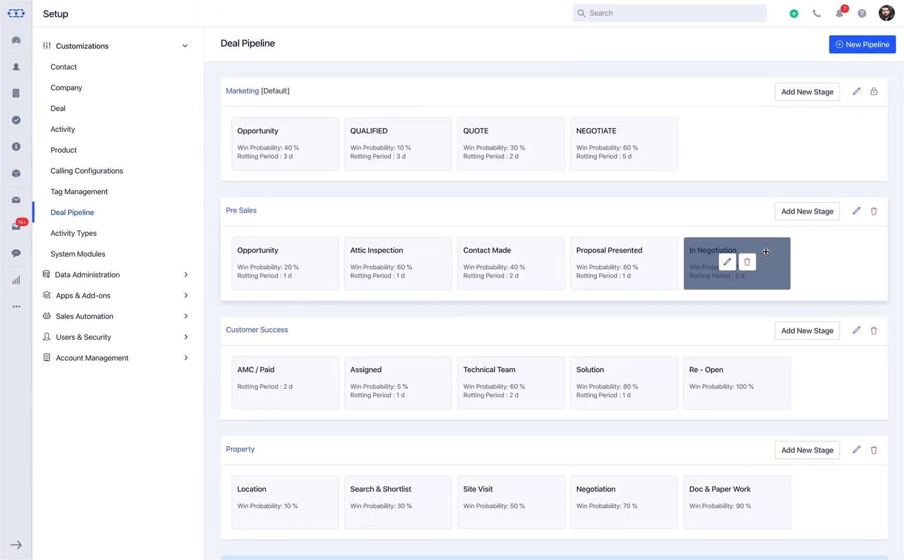
{"action": "left_click", "coordinate": [727, 262]}
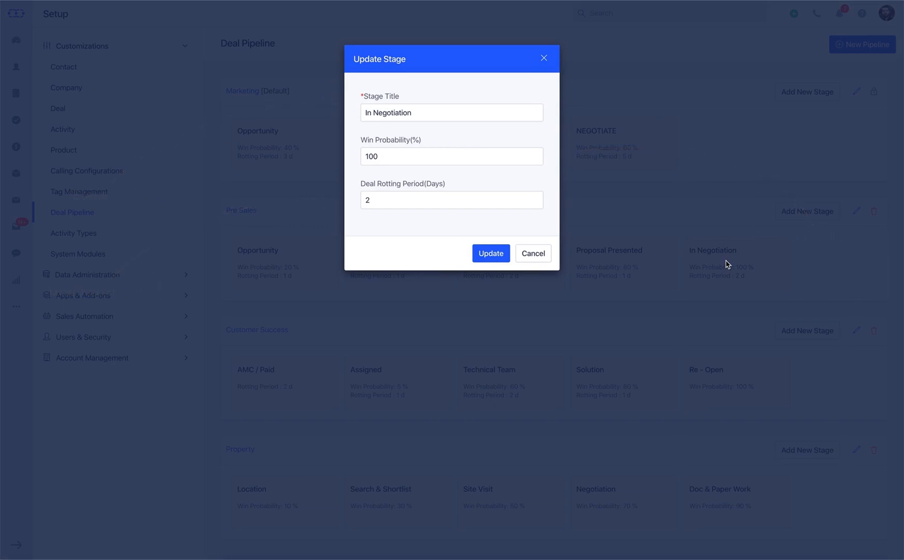
{"action": "left_click", "coordinate": [490, 252]}
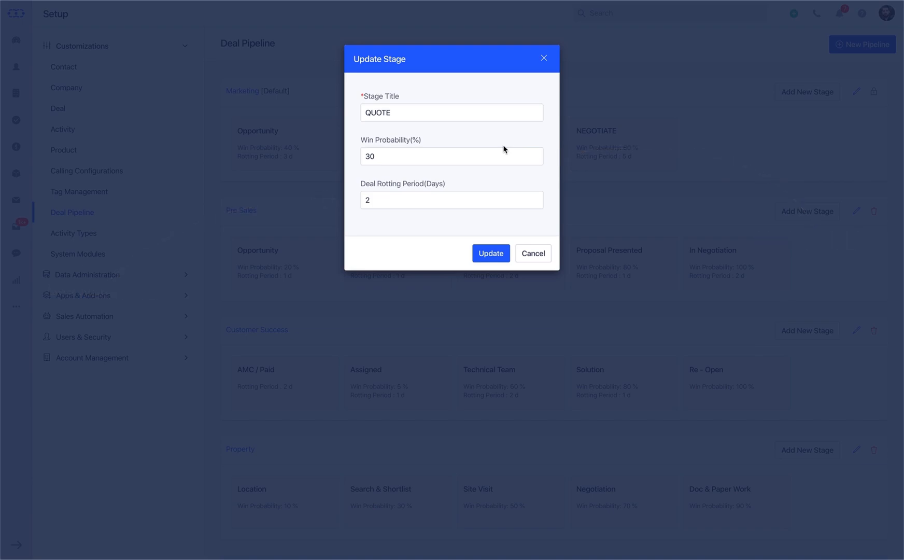
{"action": "left_click", "coordinate": [490, 252]}
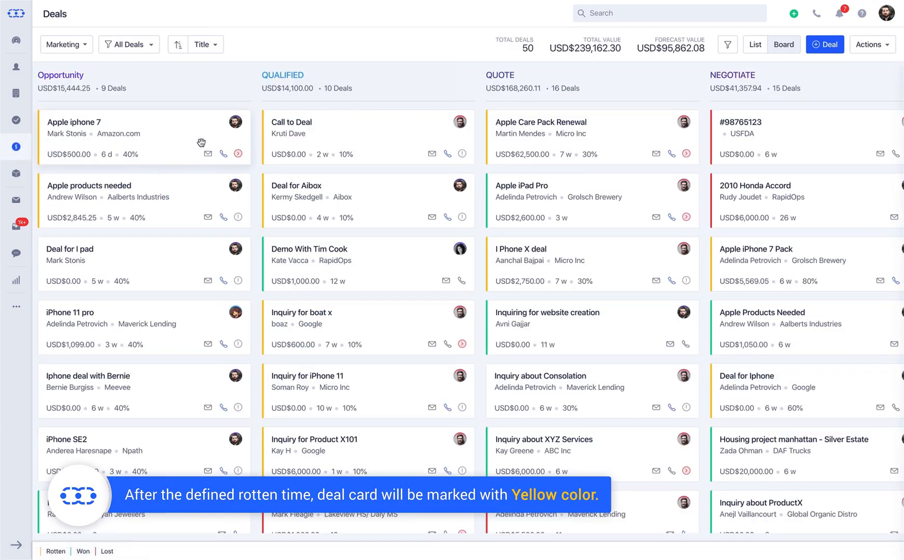
{"action": "mouse_move", "coordinate": [365, 191]}
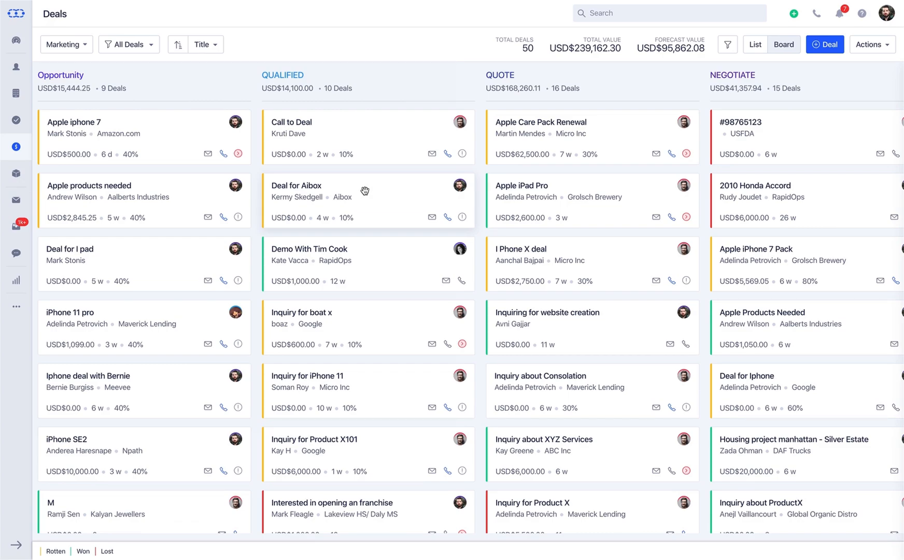
Reach Manage Pipeline again from the Deals board's Actions menu.
{"action": "left_click", "coordinate": [871, 43]}
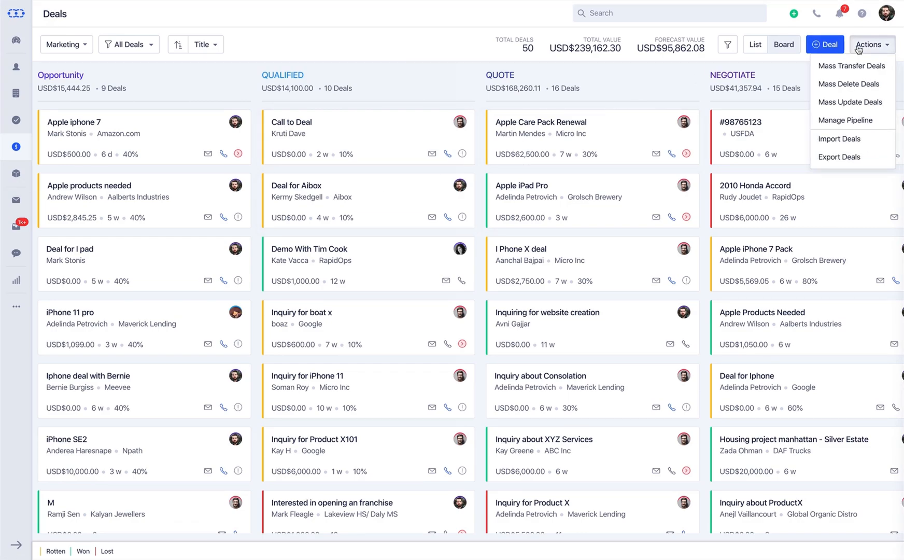
{"action": "left_click", "coordinate": [847, 120]}
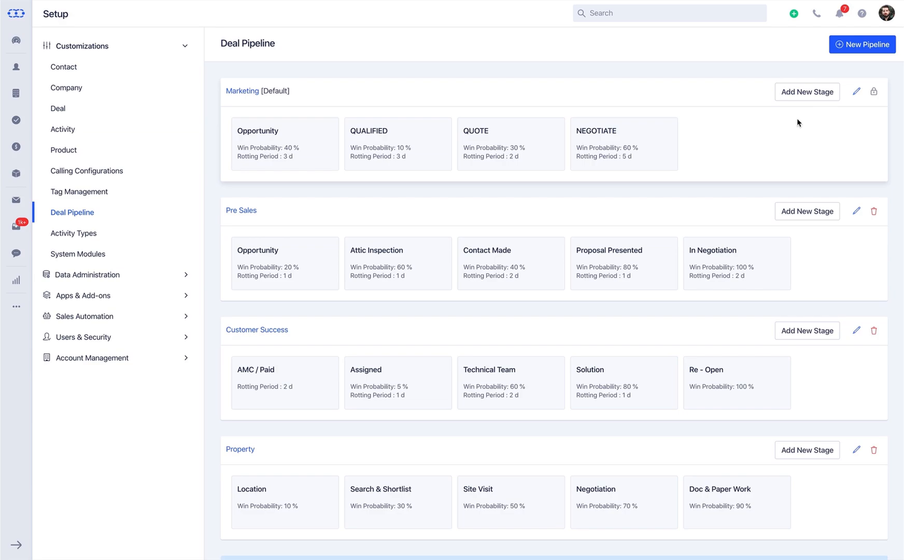
{"action": "mouse_move", "coordinate": [623, 143]}
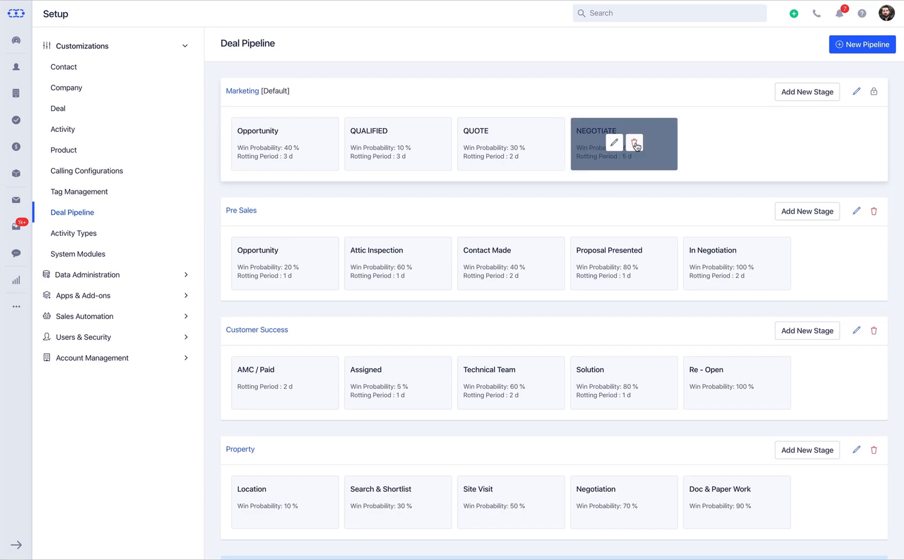
{"action": "left_click", "coordinate": [634, 142]}
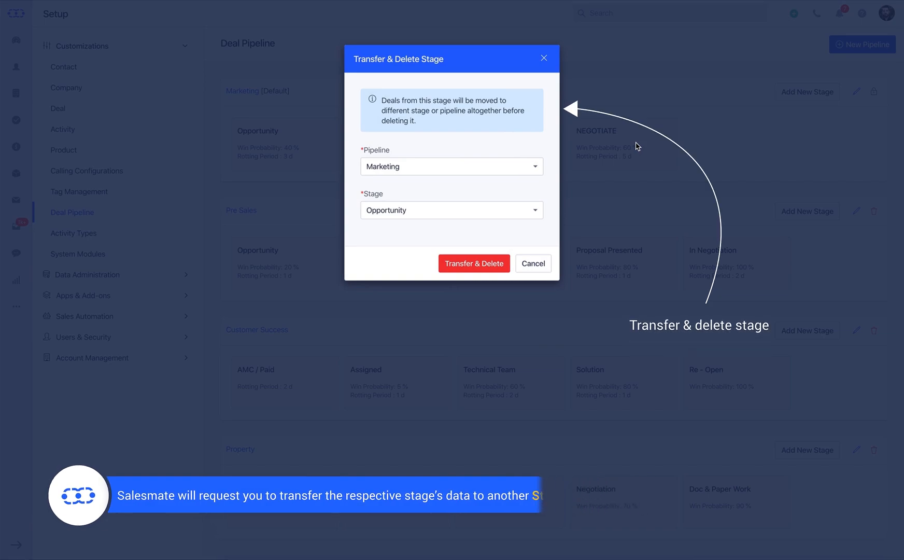
{"action": "mouse_move", "coordinate": [596, 183]}
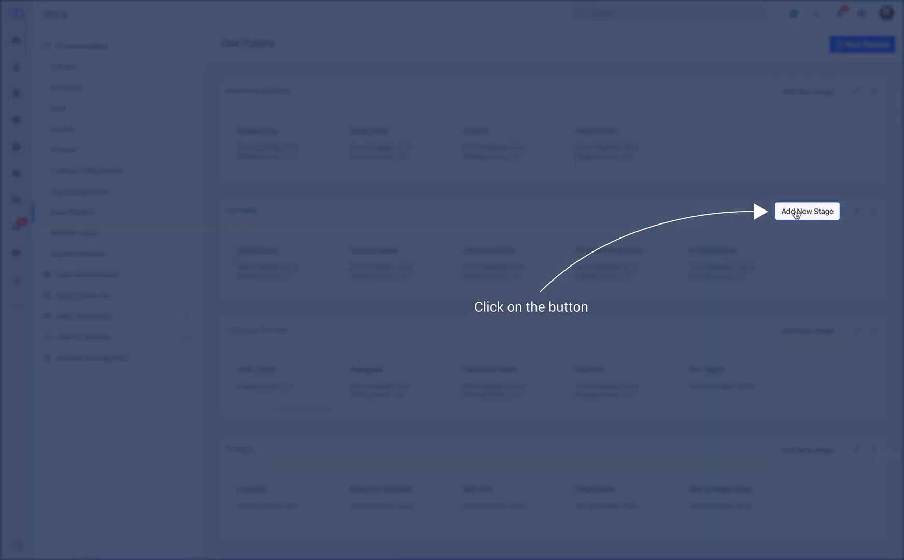
Add a Review stage to Pre Sales with 20% win probability and 3-day rotting period, and save it.
{"action": "left_click", "coordinate": [806, 211]}
{"action": "type", "text": "20"}
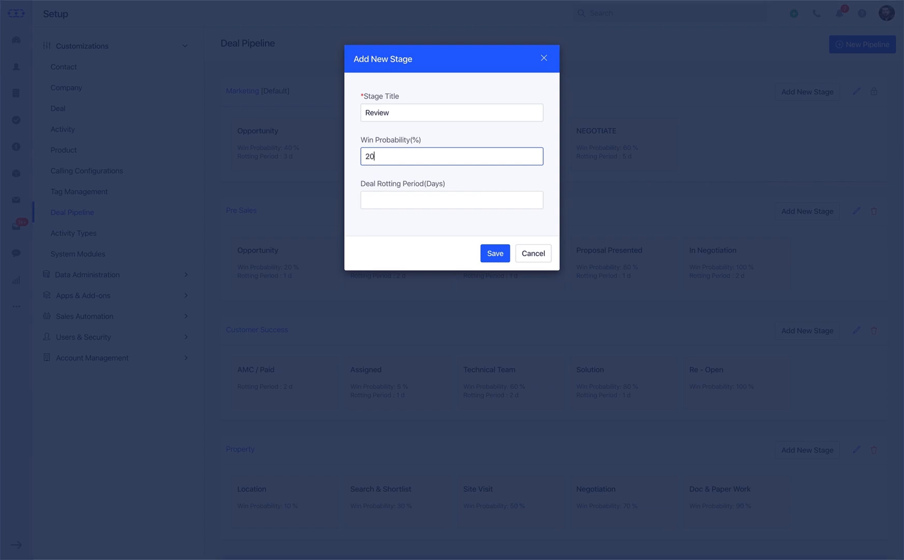
{"action": "type", "text": "3"}
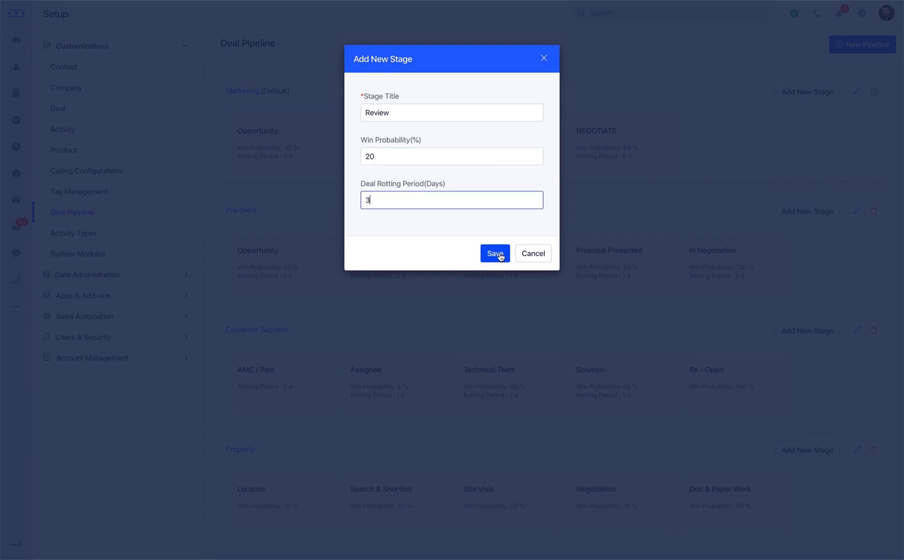
{"action": "left_click", "coordinate": [493, 253]}
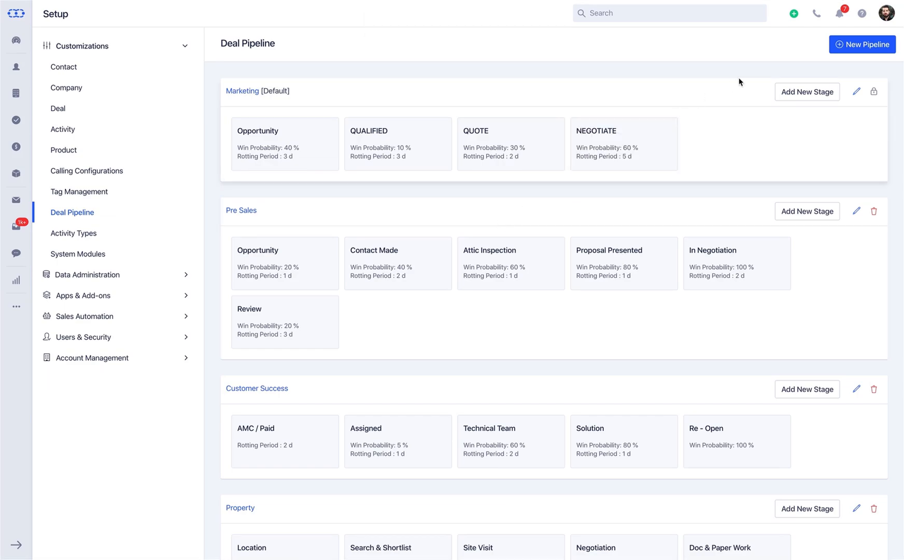
Create a pipeline named Sales with 'Allow users to set the probability manually' ticked, save it, and return to the deals board.
{"action": "left_click", "coordinate": [862, 45]}
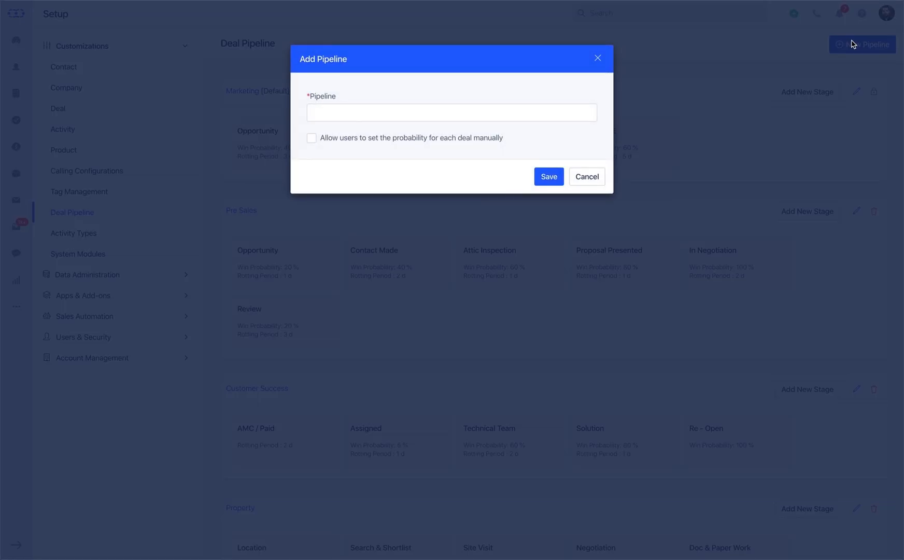
{"action": "type", "text": "s"}
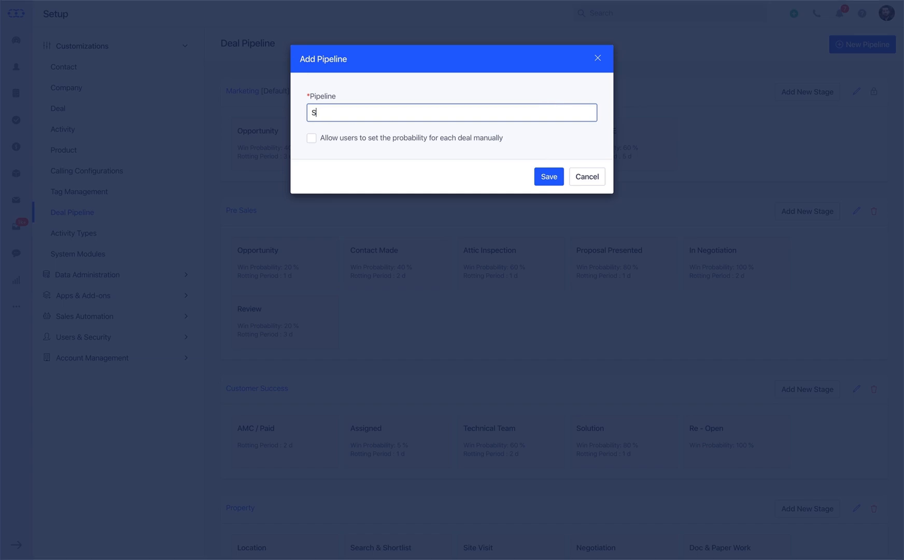
{"action": "type", "text": "ales"}
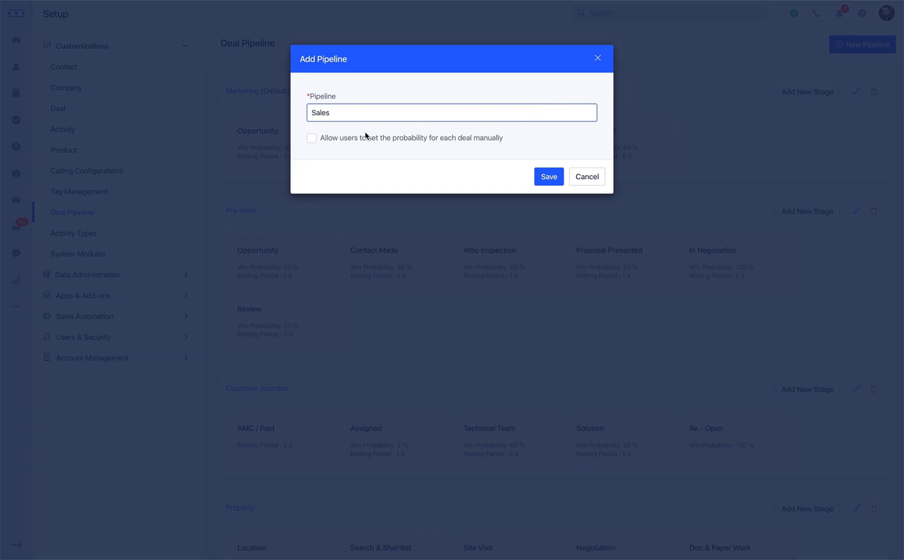
{"action": "left_click", "coordinate": [311, 138]}
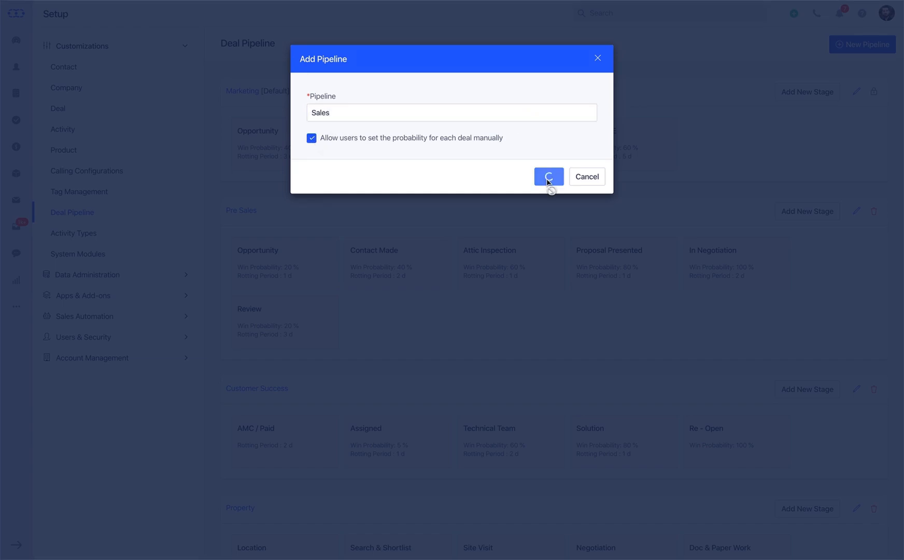
{"action": "left_click", "coordinate": [548, 177]}
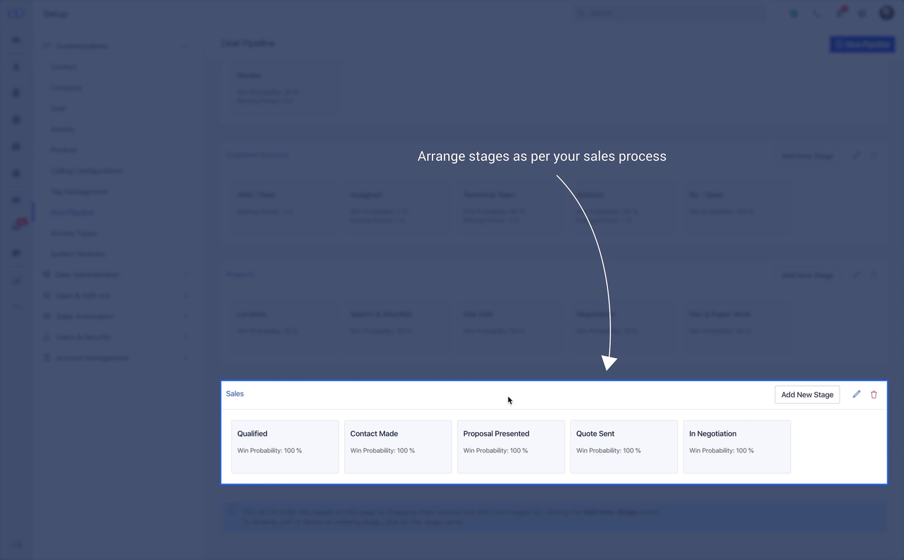
{"action": "left_click", "coordinate": [507, 399]}
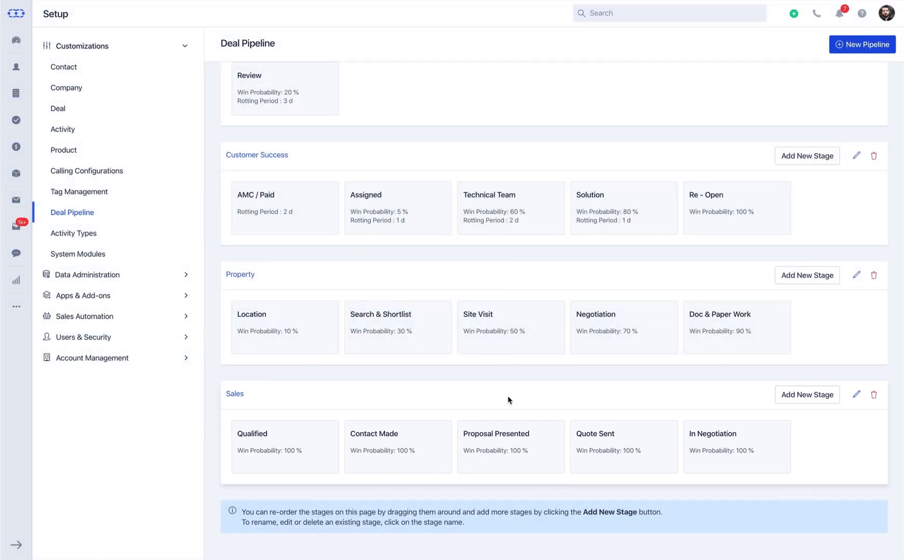
{"action": "left_click", "coordinate": [16, 39]}
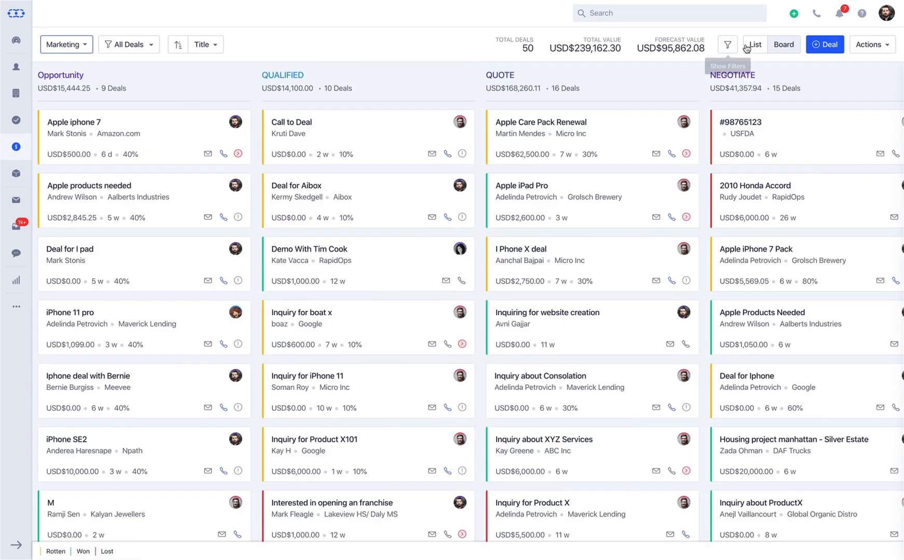
{"action": "mouse_move", "coordinate": [783, 44]}
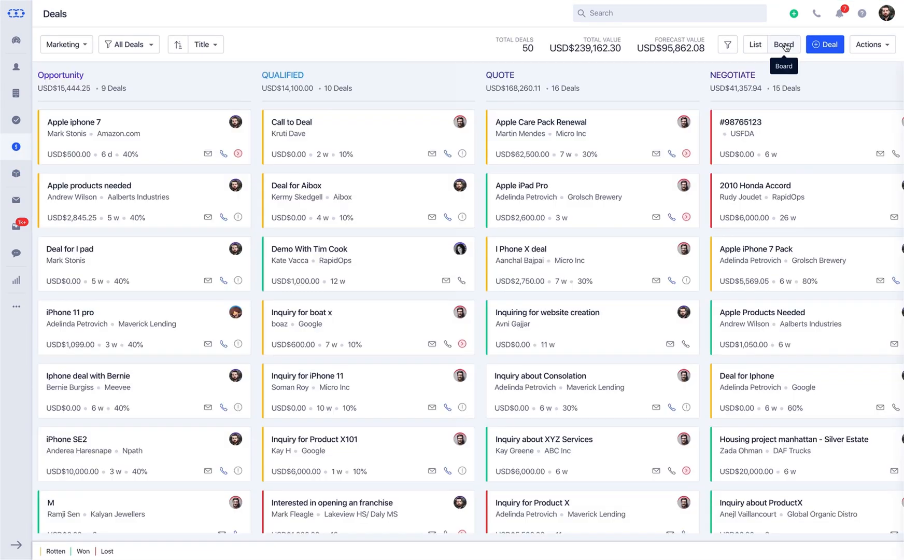
{"action": "left_click", "coordinate": [66, 43]}
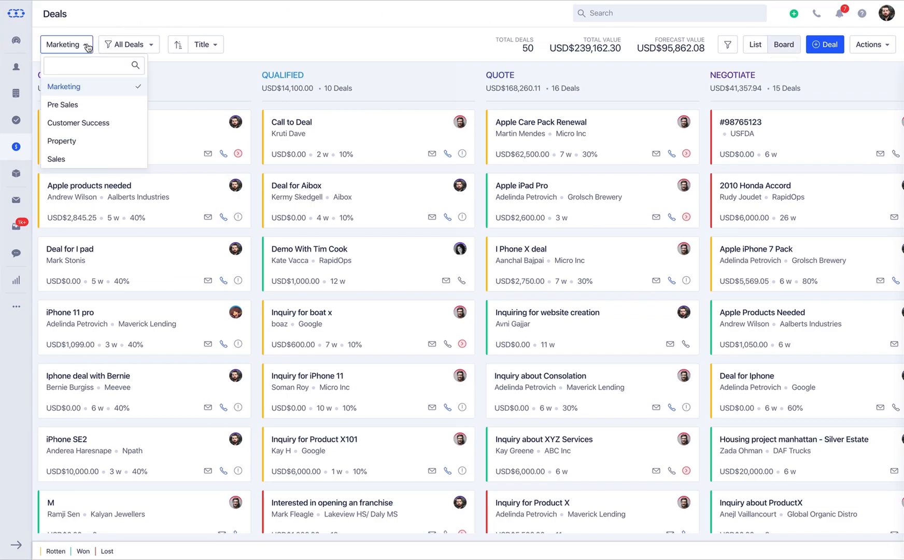
{"action": "left_click", "coordinate": [92, 64]}
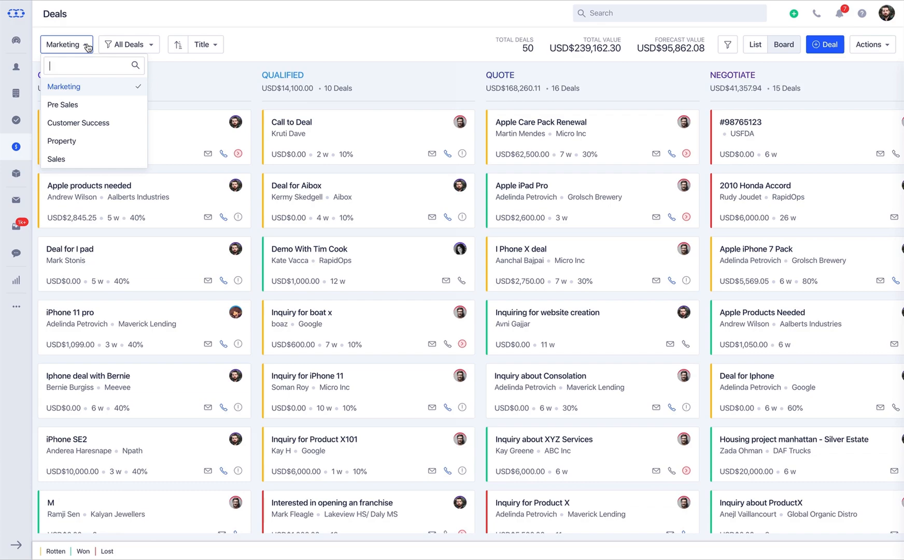
{"action": "left_click", "coordinate": [63, 86]}
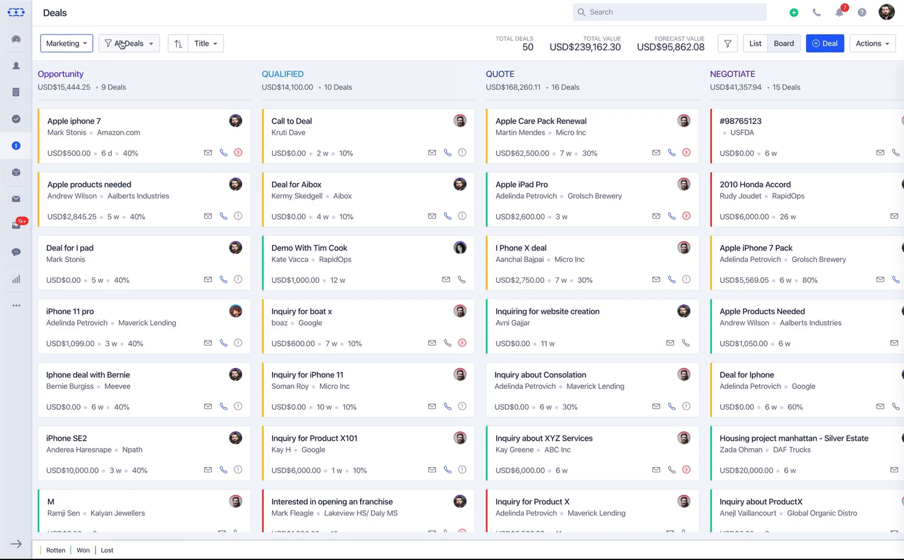
{"action": "left_click", "coordinate": [128, 43]}
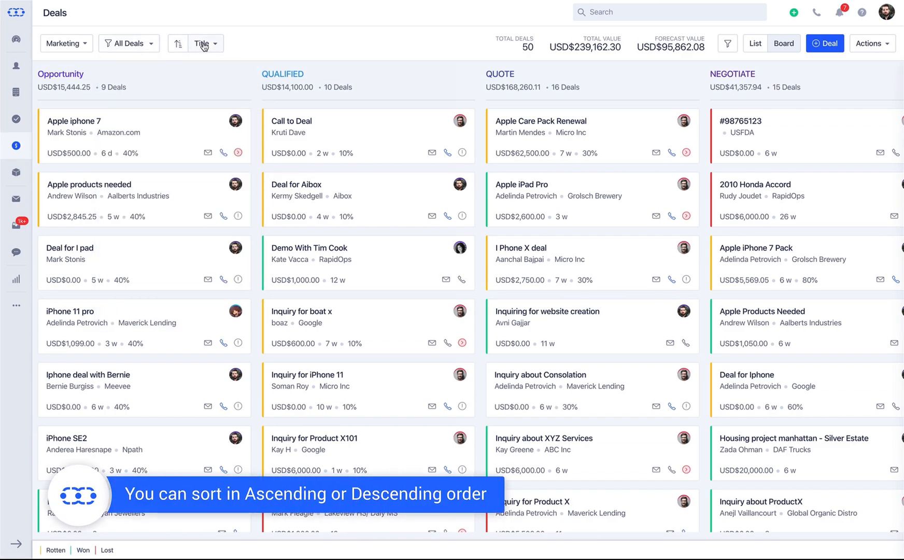
{"action": "left_click", "coordinate": [203, 44]}
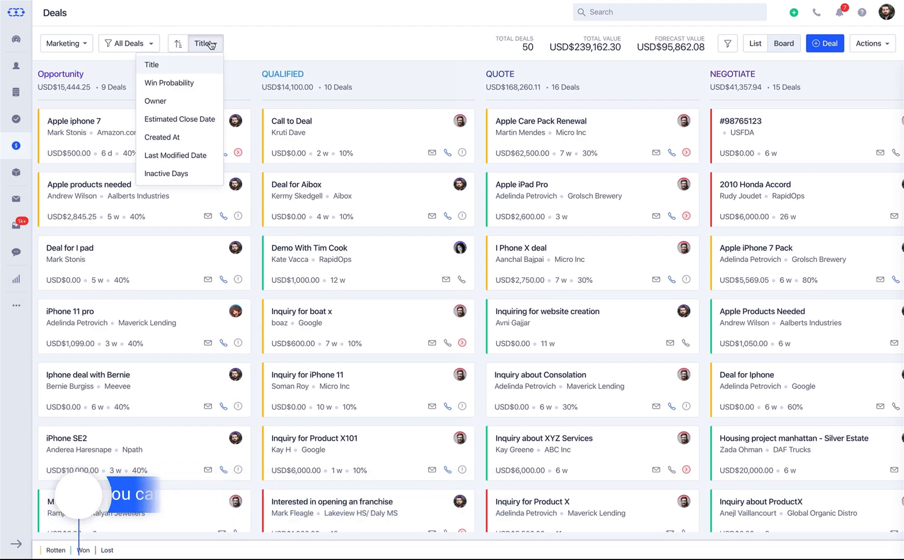